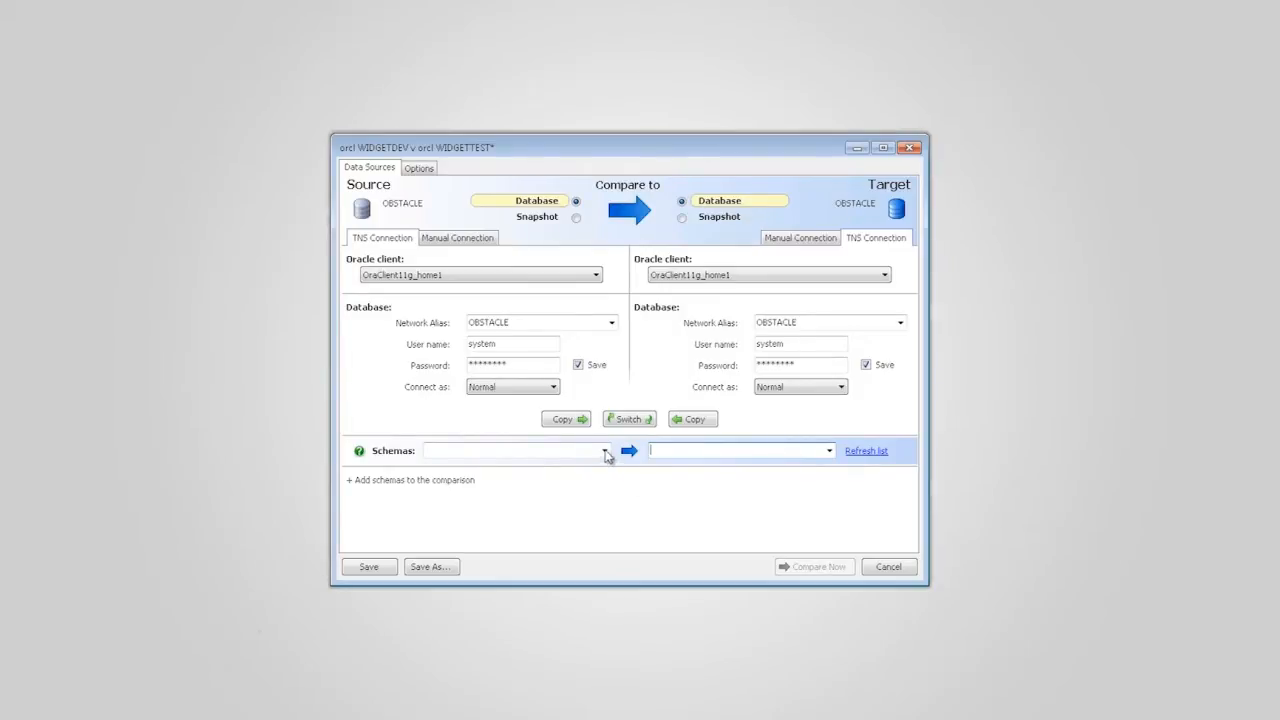
Choose WIDGETDEV as the source schema and WIDGETTEST as the target schema
click(604, 450)
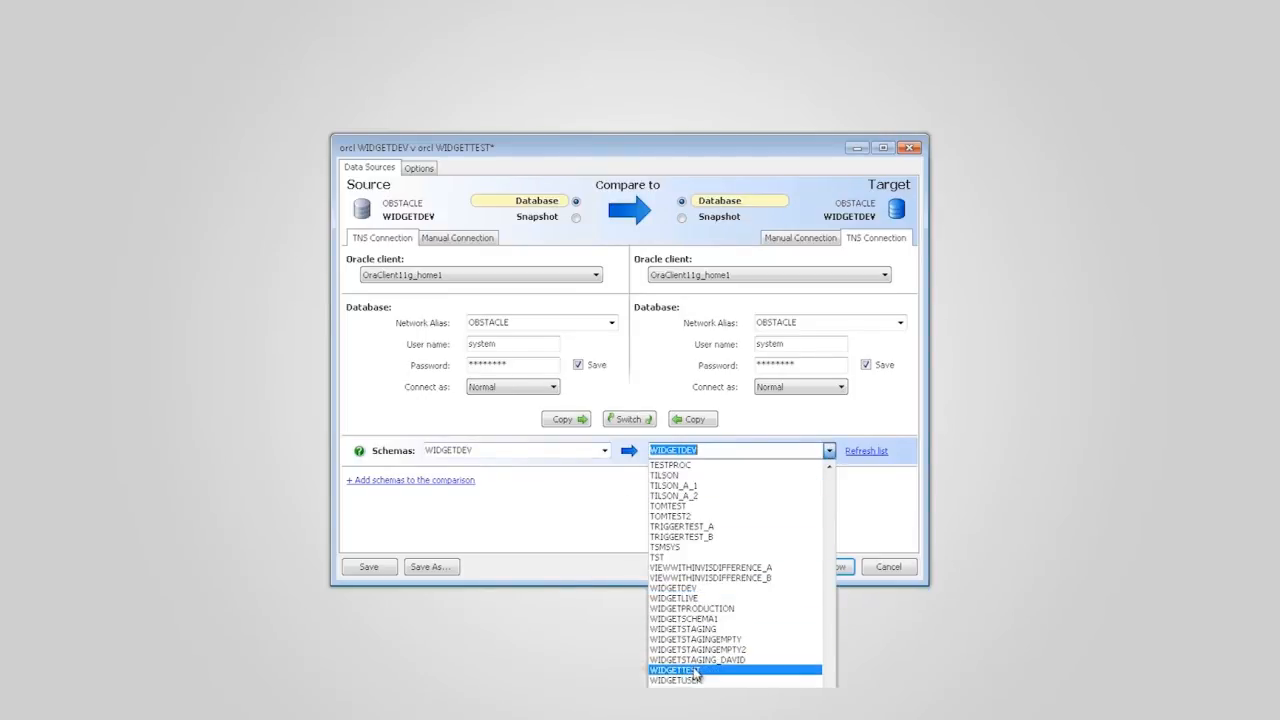
click(683, 671)
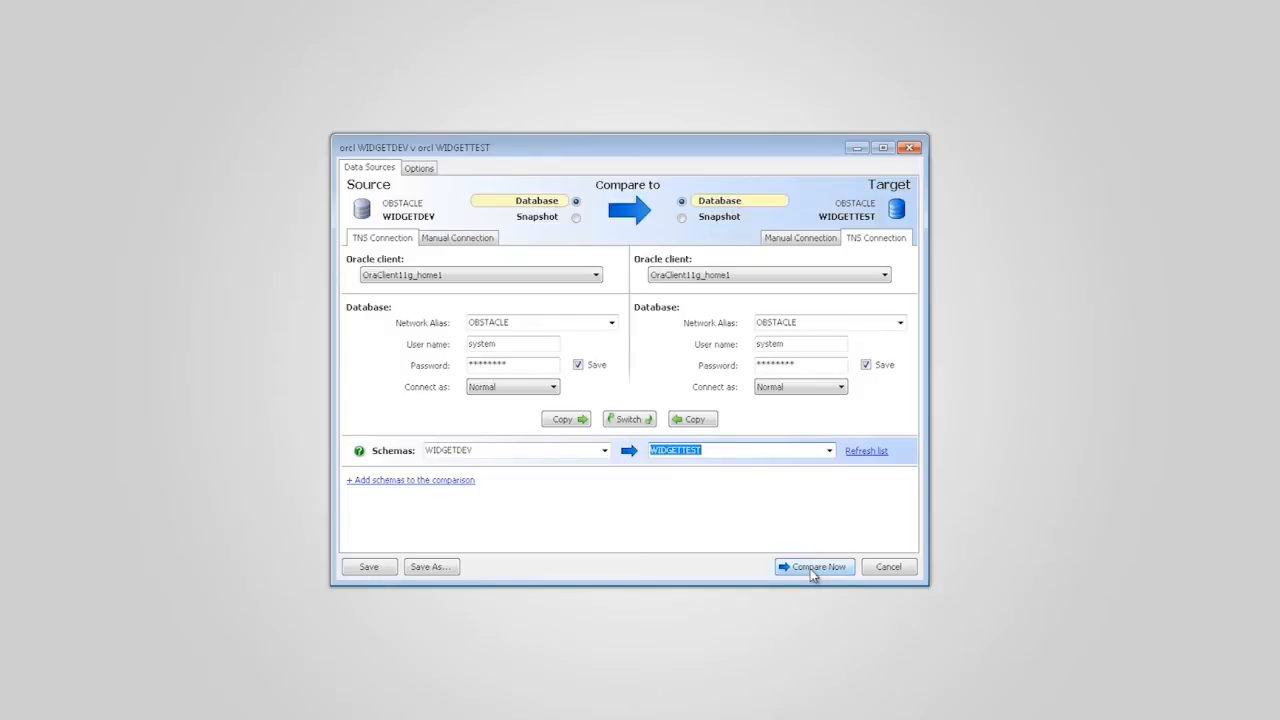
Run Compare Now and expand the identical, differing and only-in-OBSTACLE result groups
click(814, 567)
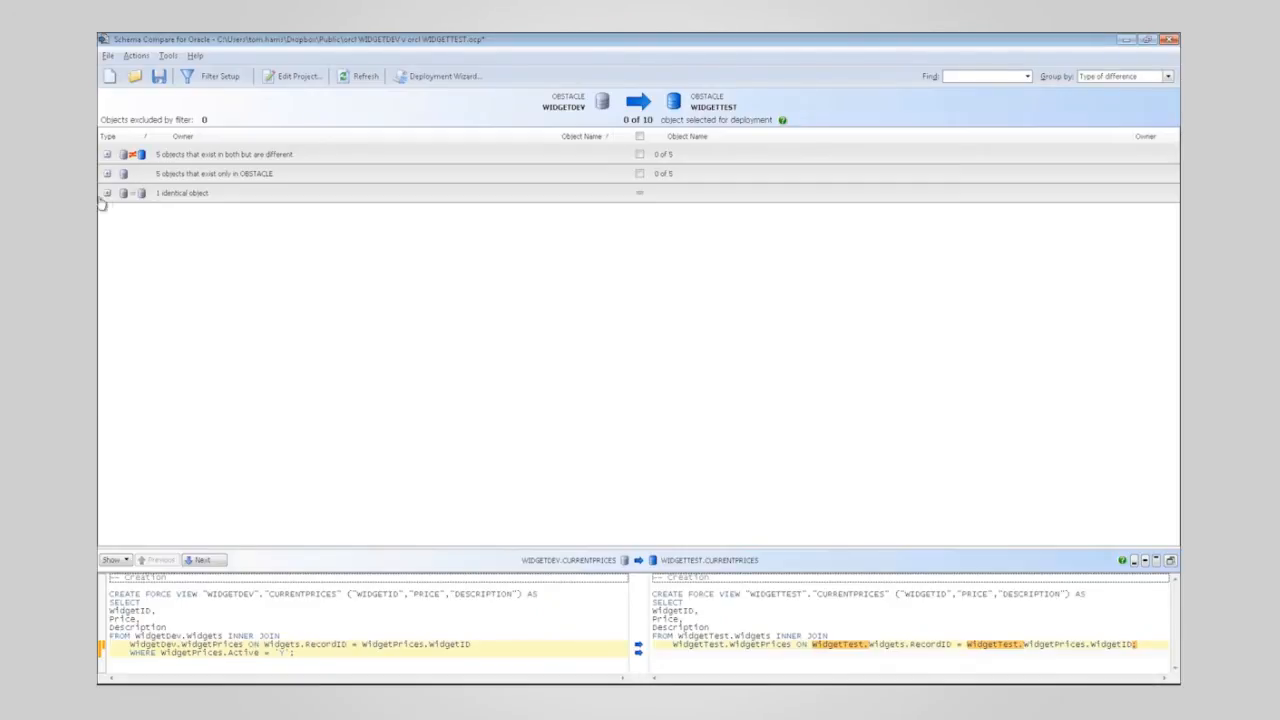
click(108, 154)
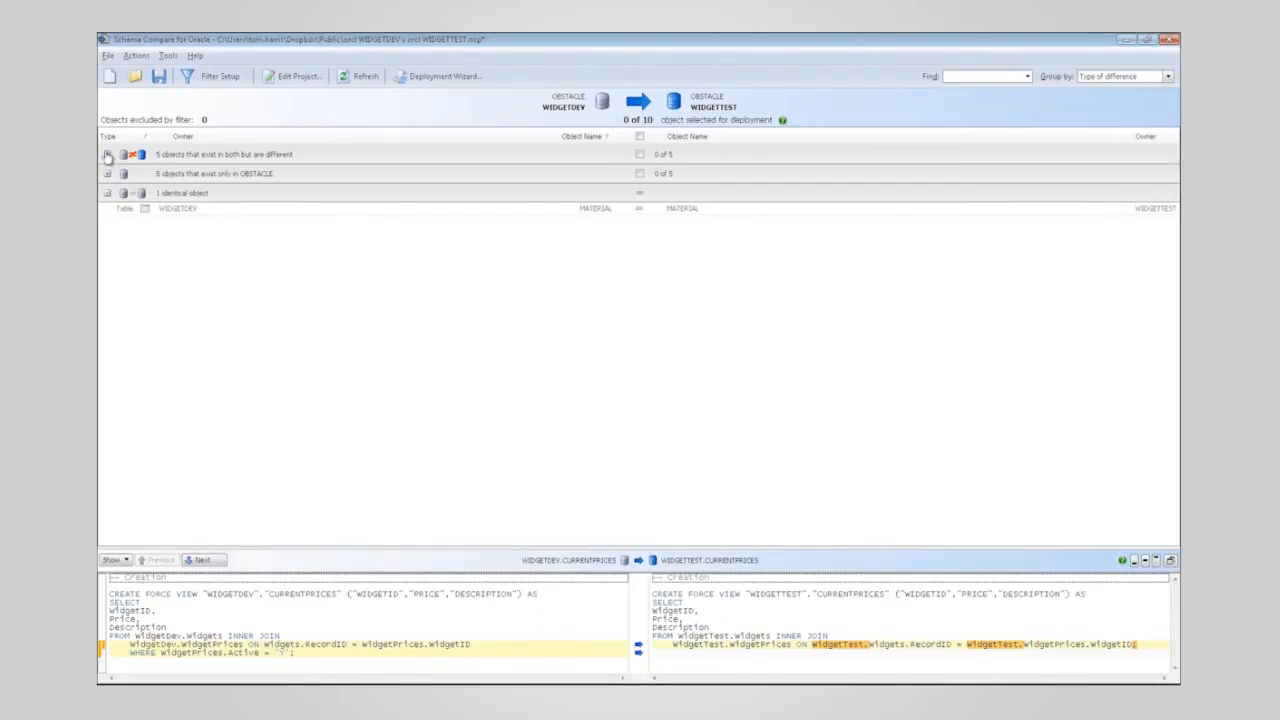
click(104, 154)
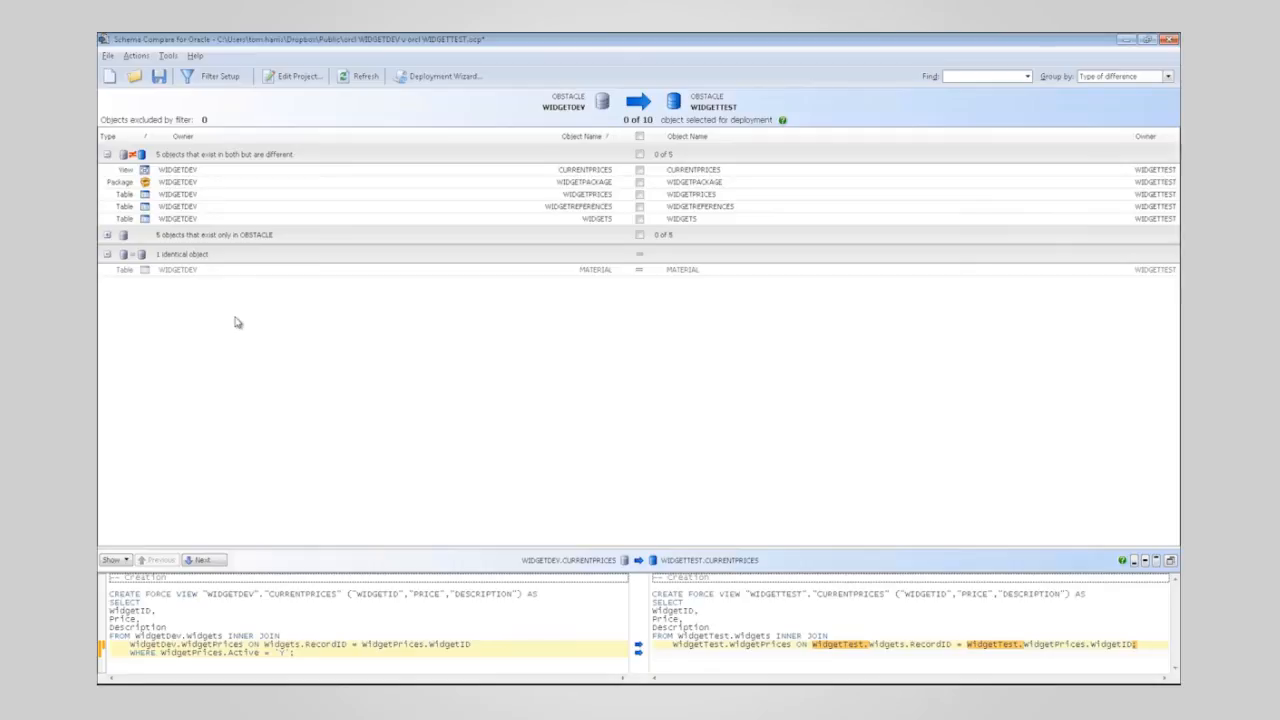
click(108, 236)
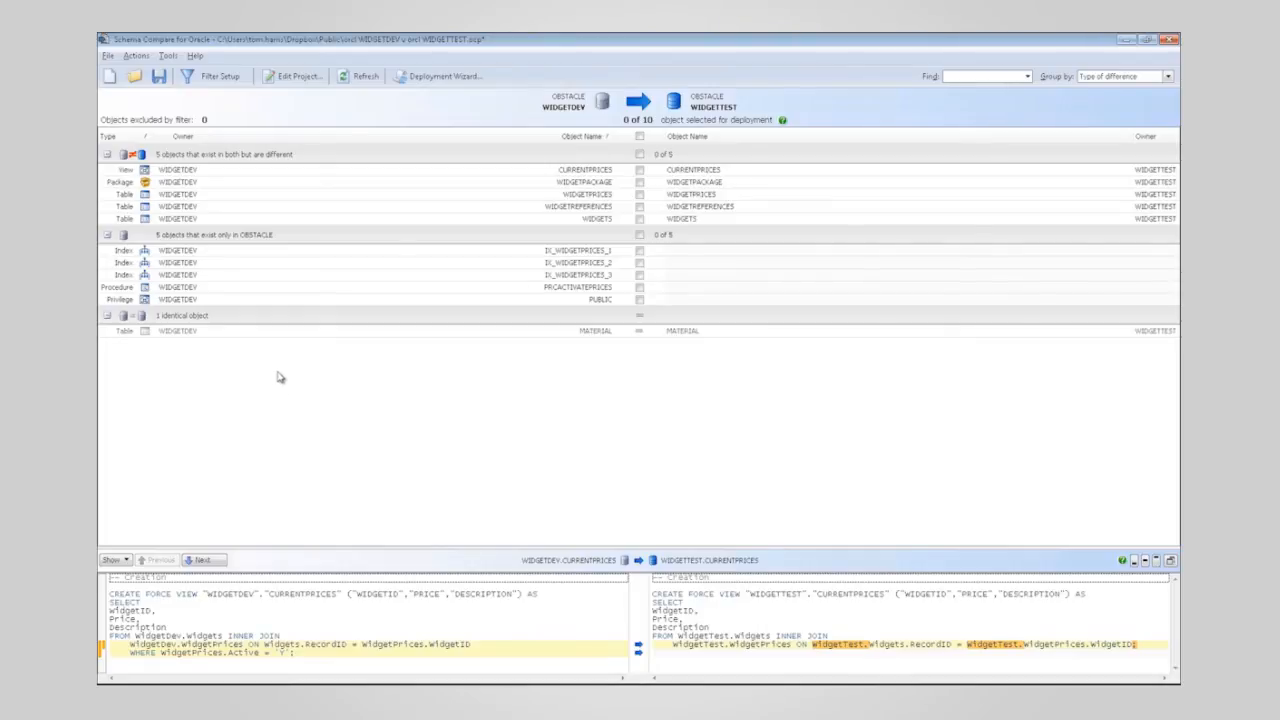
mouse_move(216, 176)
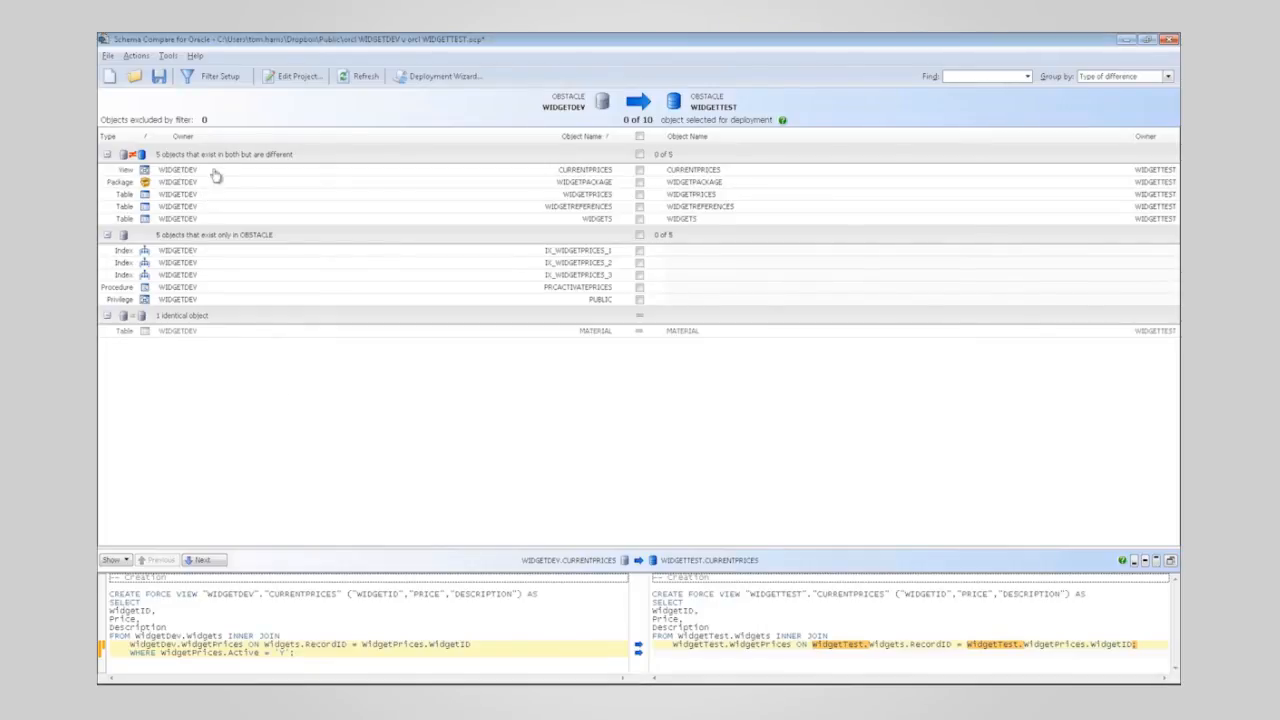
Open Filter Setup, untick Procedure and Table, then tick them again
click(210, 77)
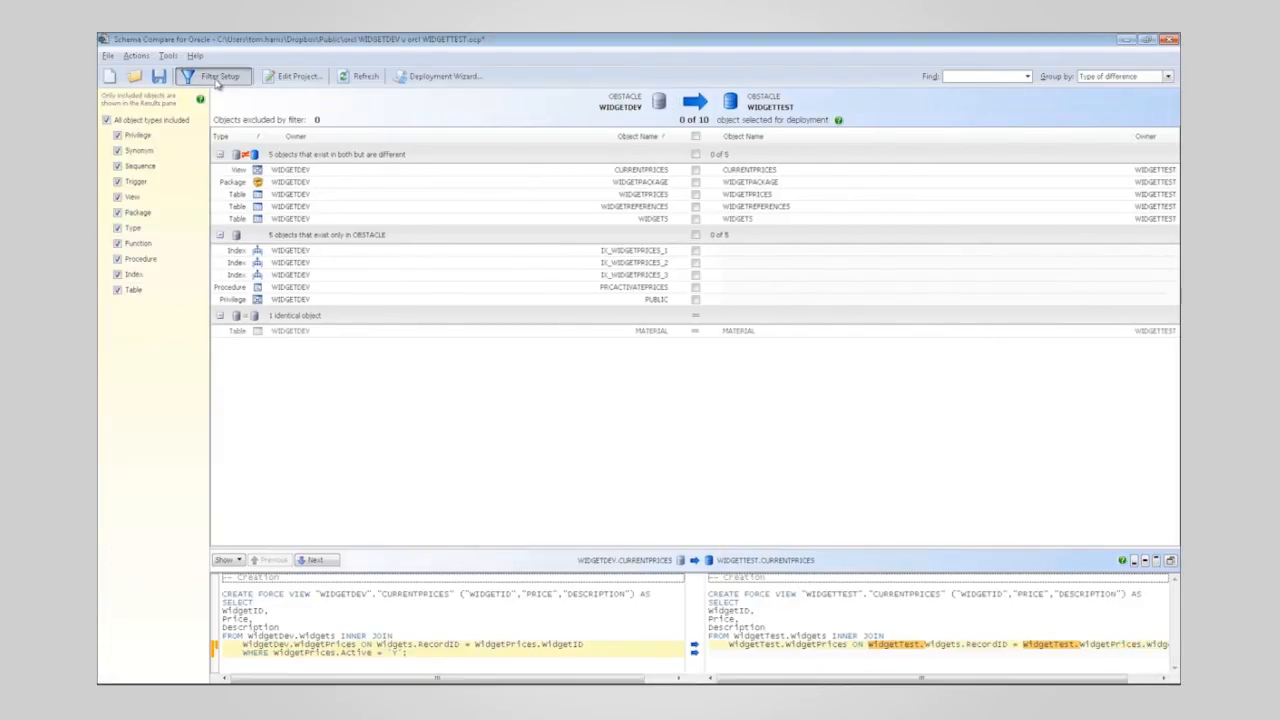
click(112, 290)
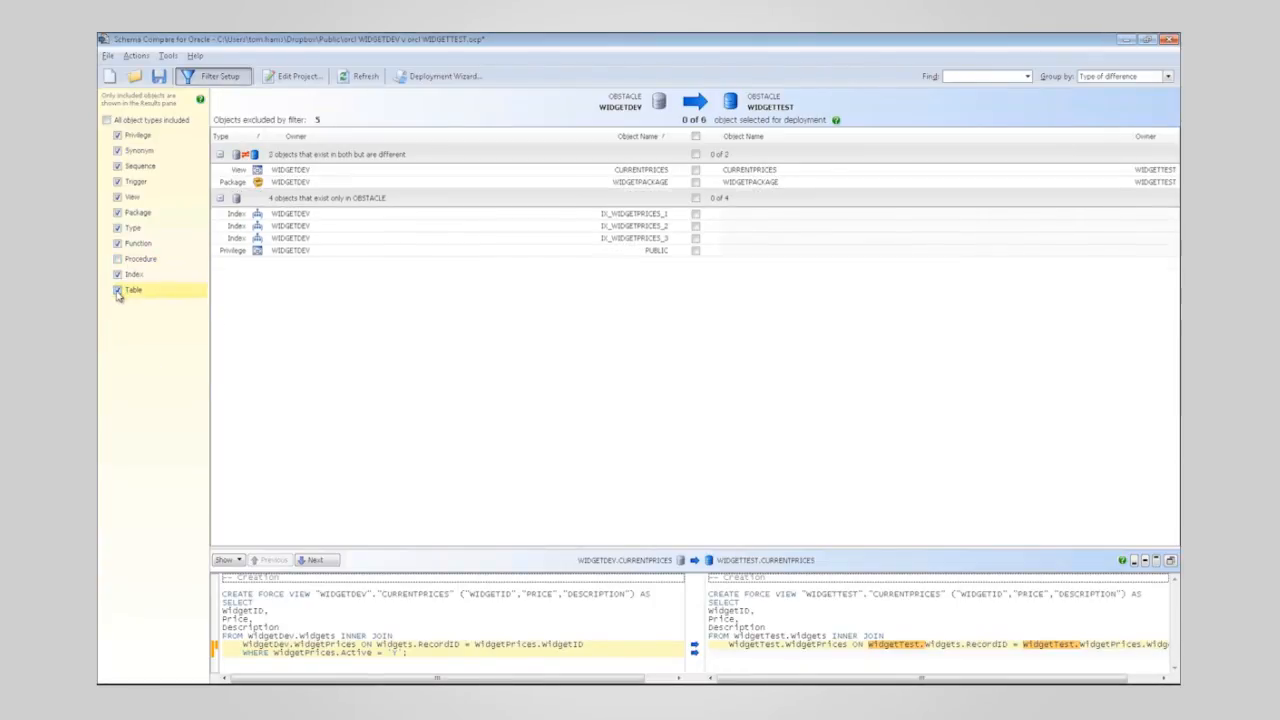
click(115, 290)
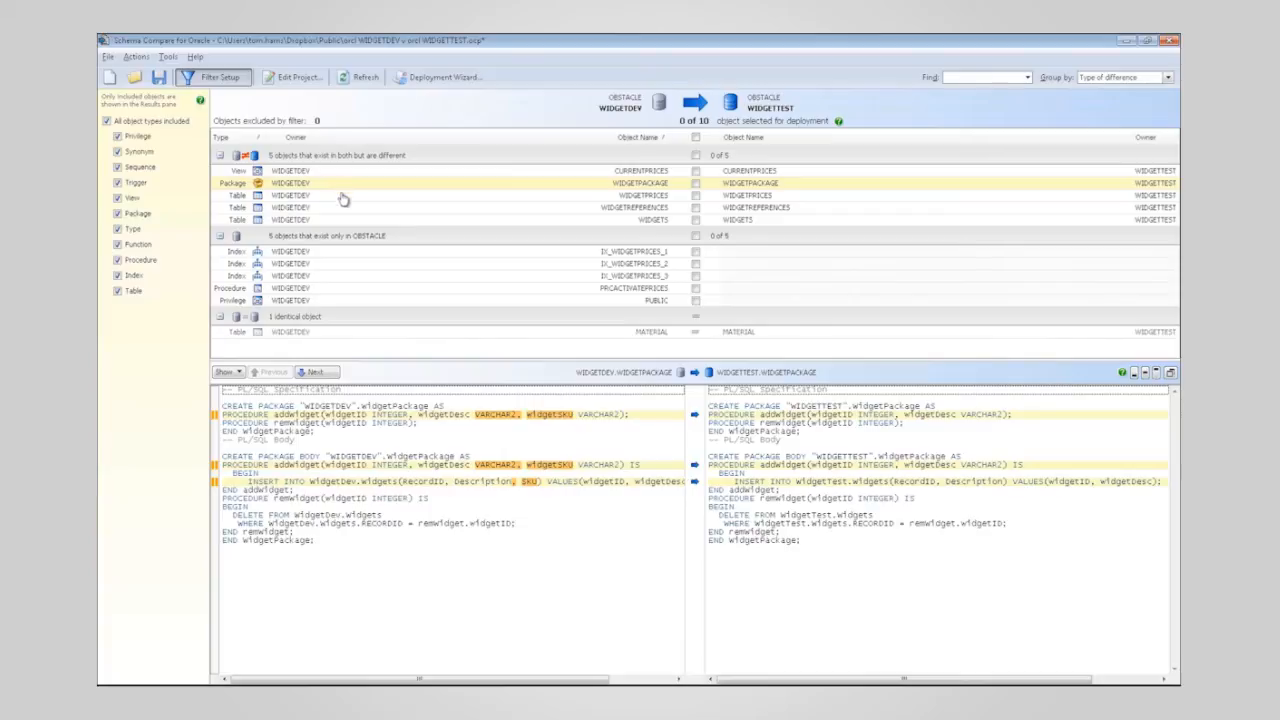
mouse_move(379, 631)
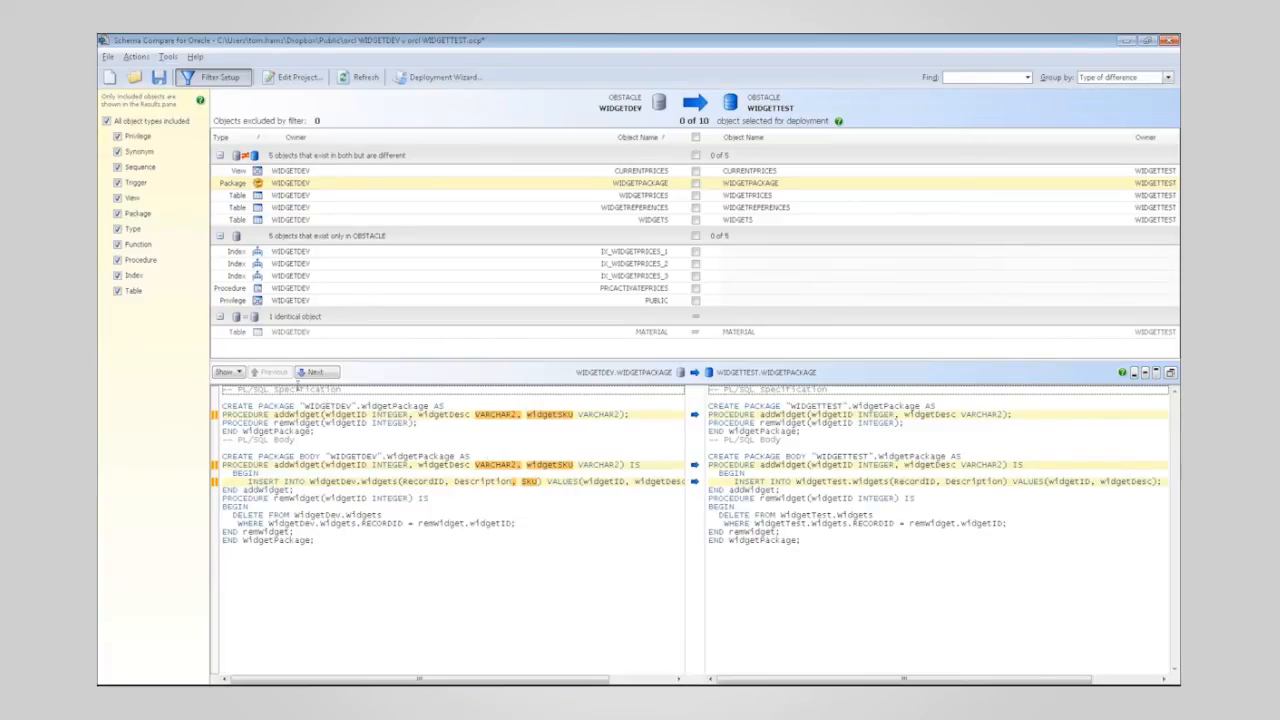
Step to the next DDL difference in the WIDGETPACKAGE SQL differences pane
click(226, 372)
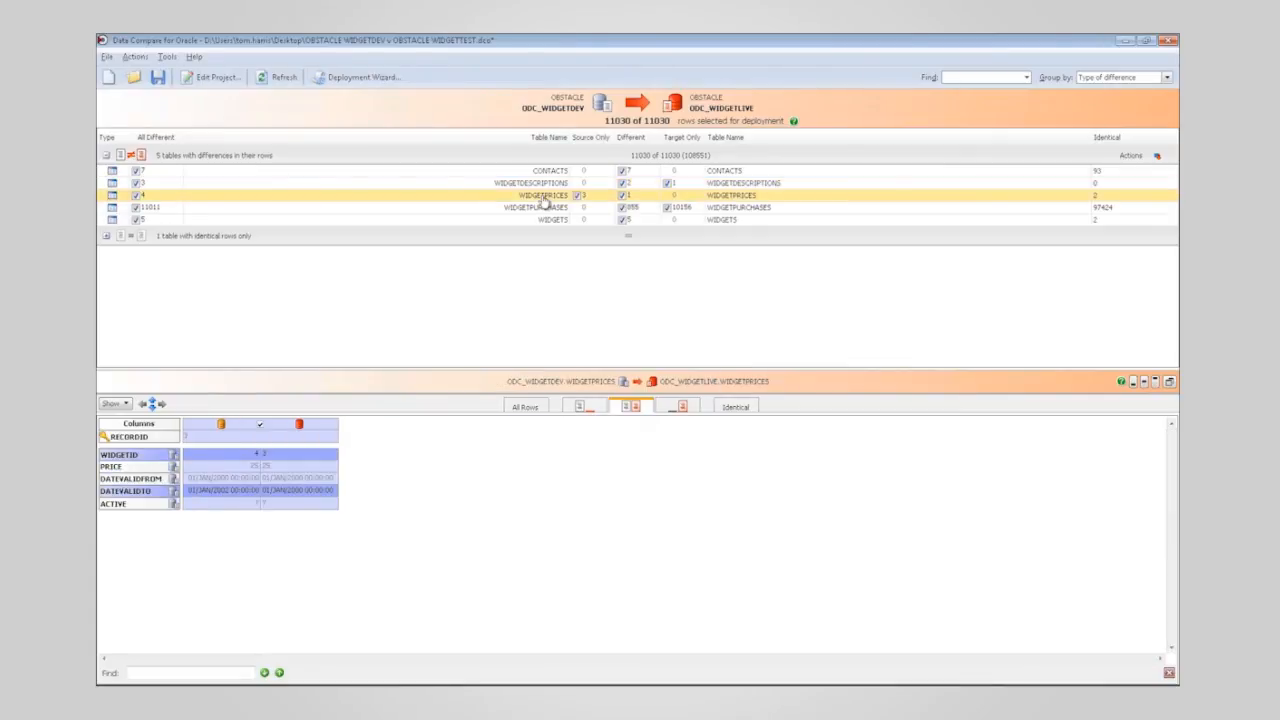
Select the WIDGETPURCHASES table to display its differing purchase records side by side
click(542, 208)
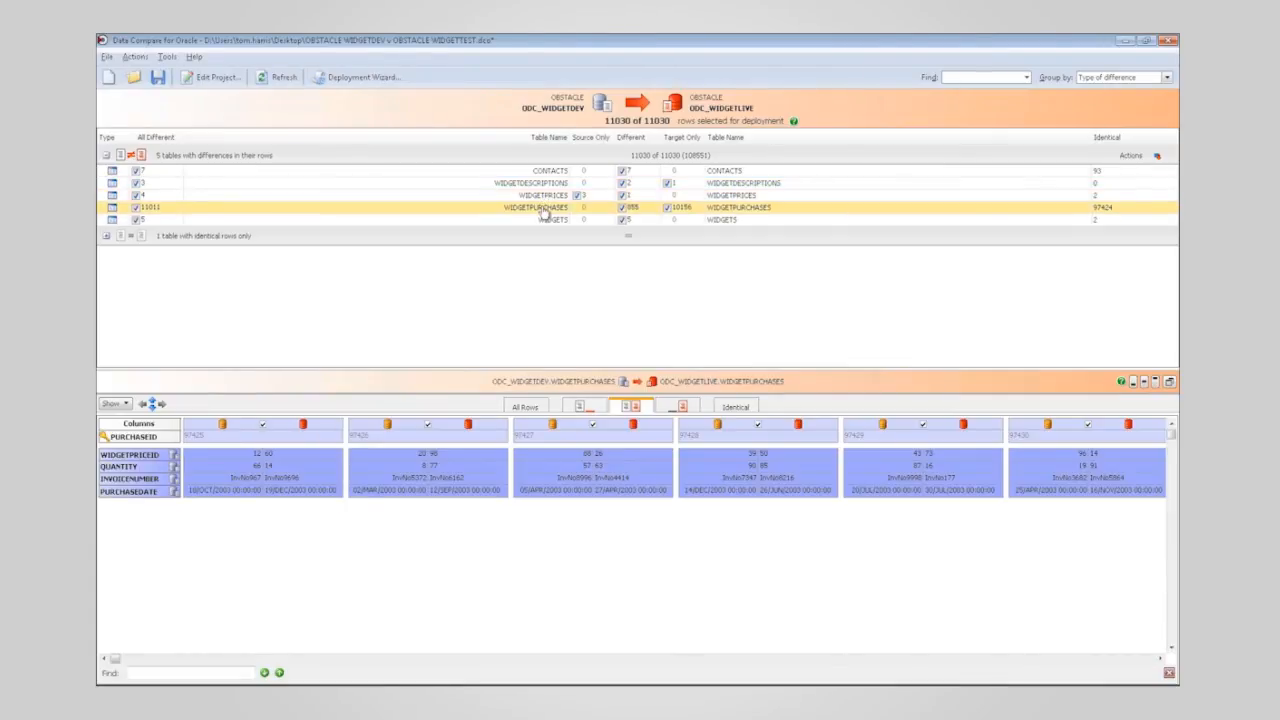